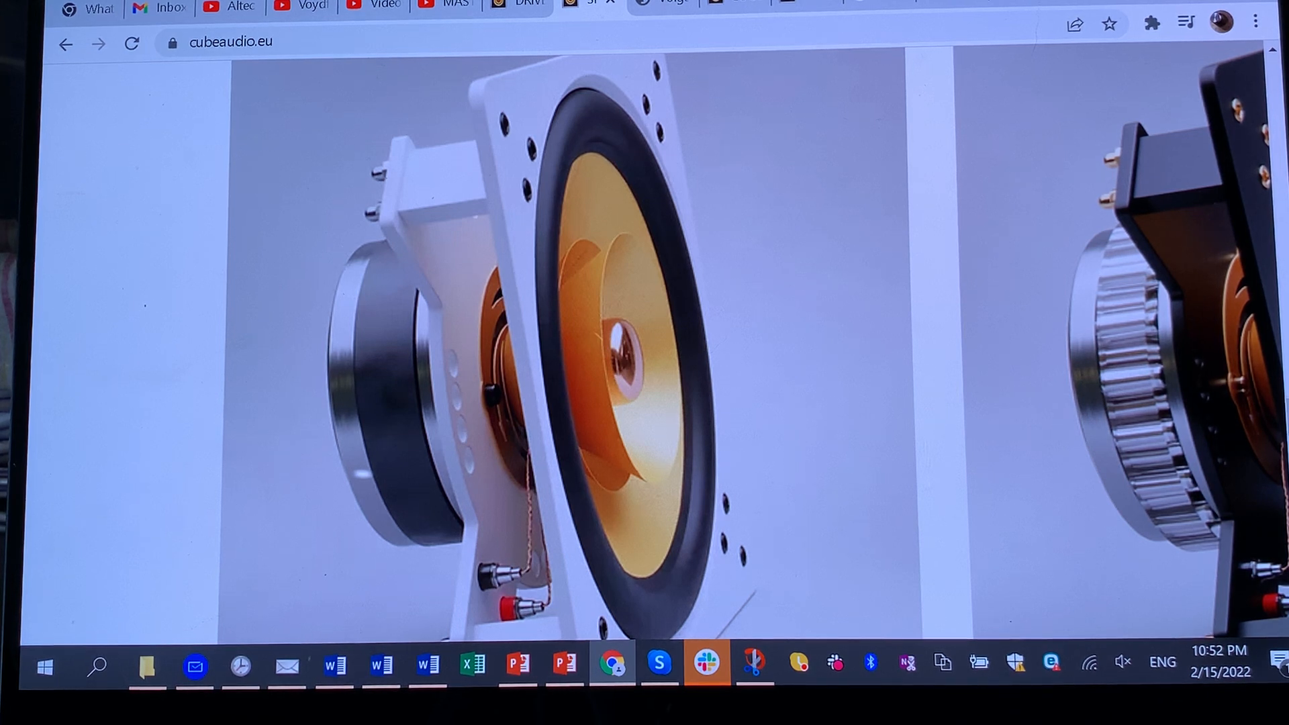
Scroll through the FE204 datasheet to its frequency response graph and zoom in on it
scroll(down, 3)
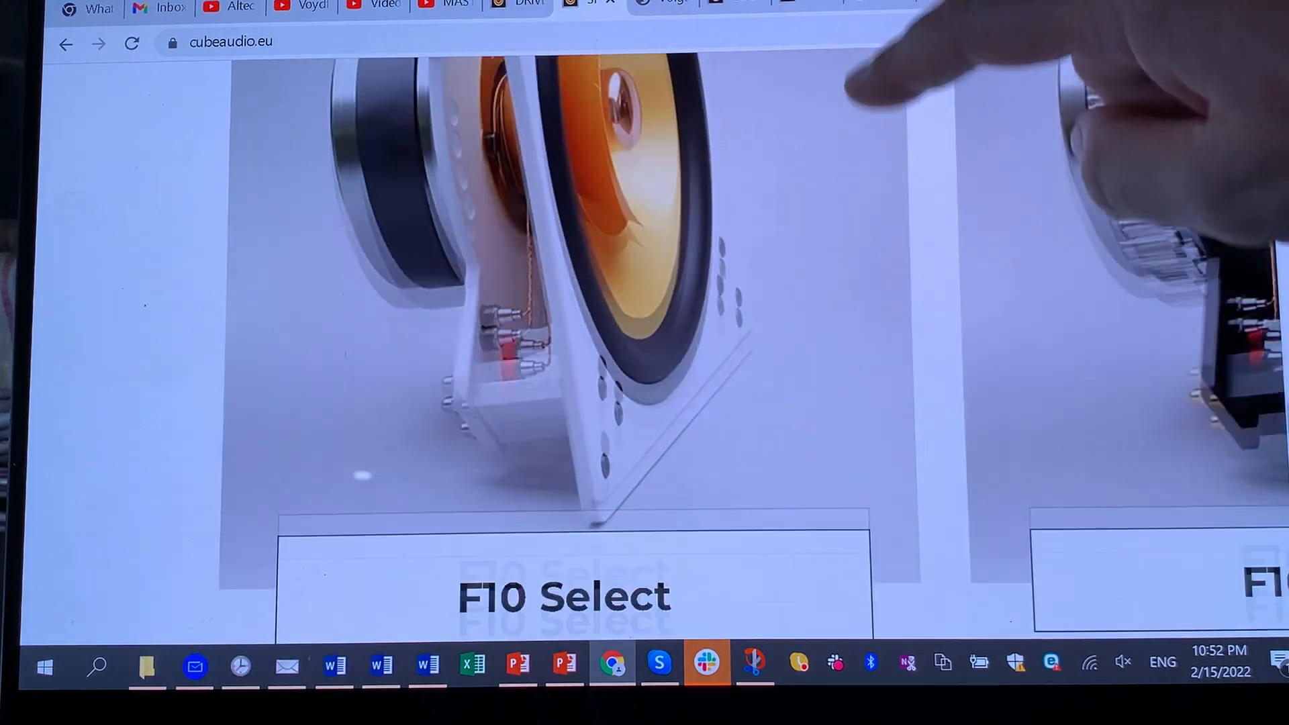
scroll(down, 3)
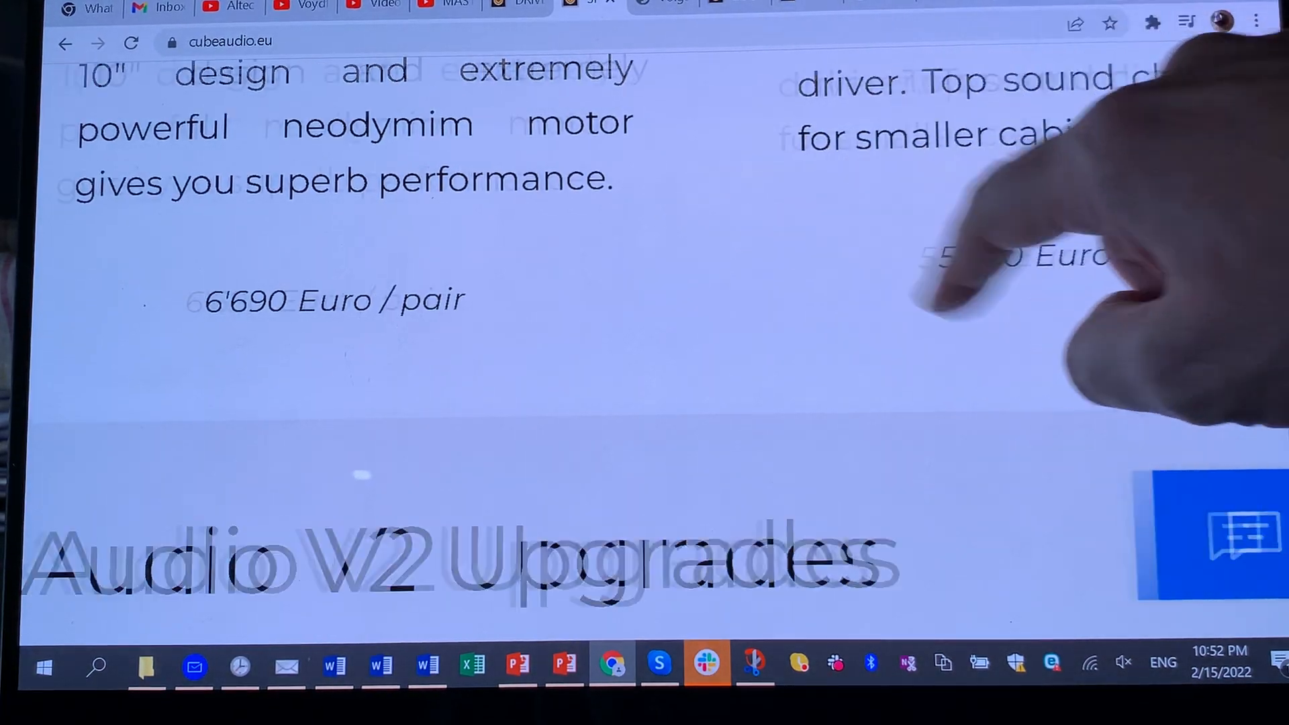
scroll(up, 3)
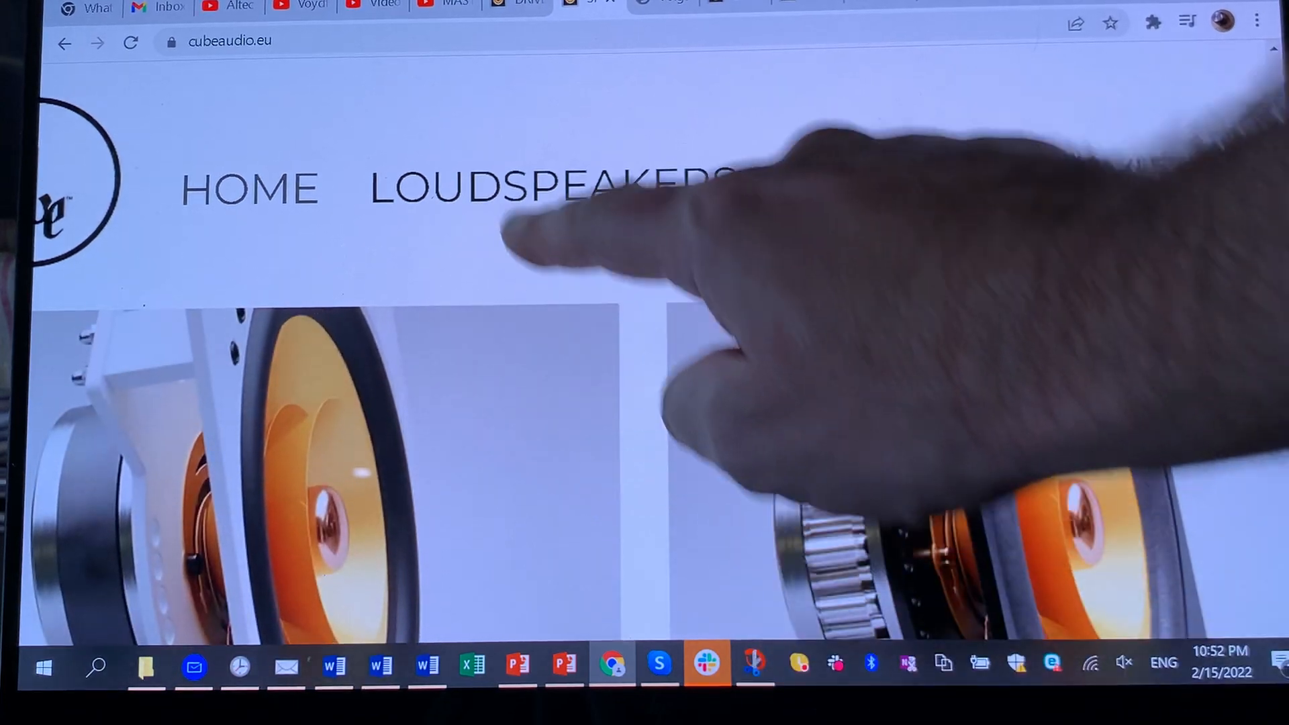
scroll(down, 3)
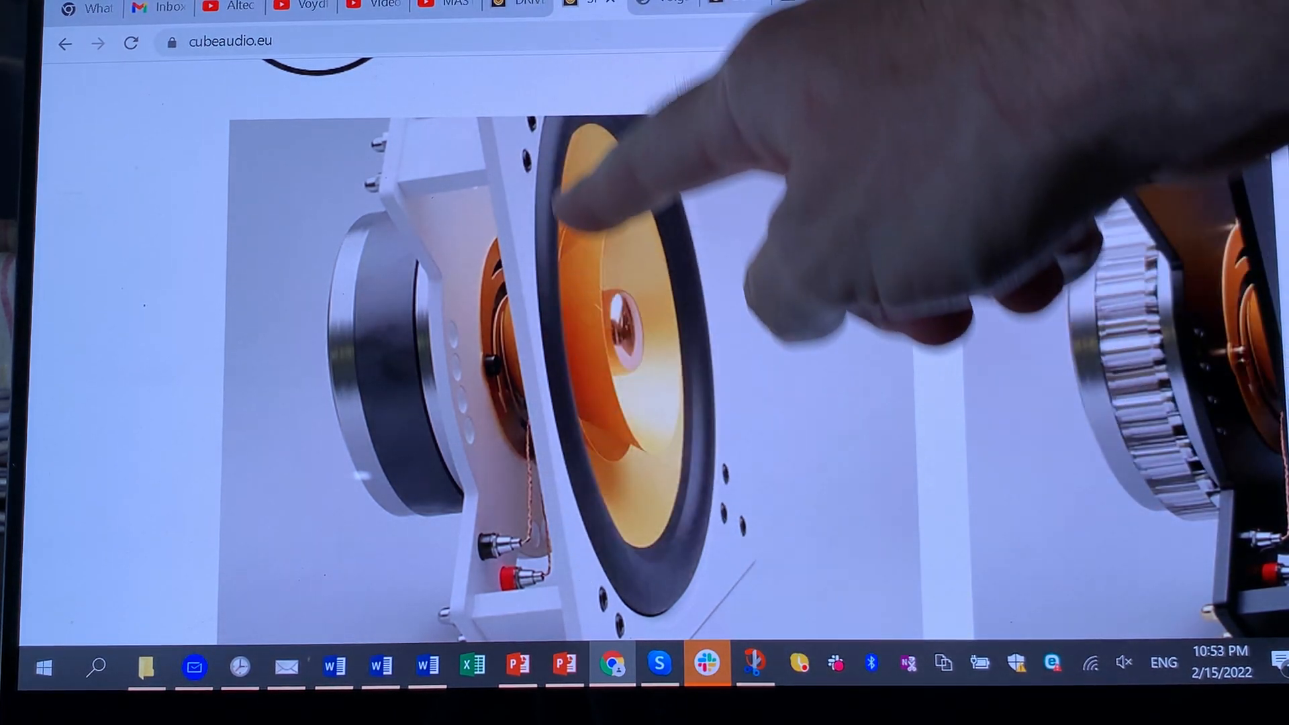
scroll(up, 3)
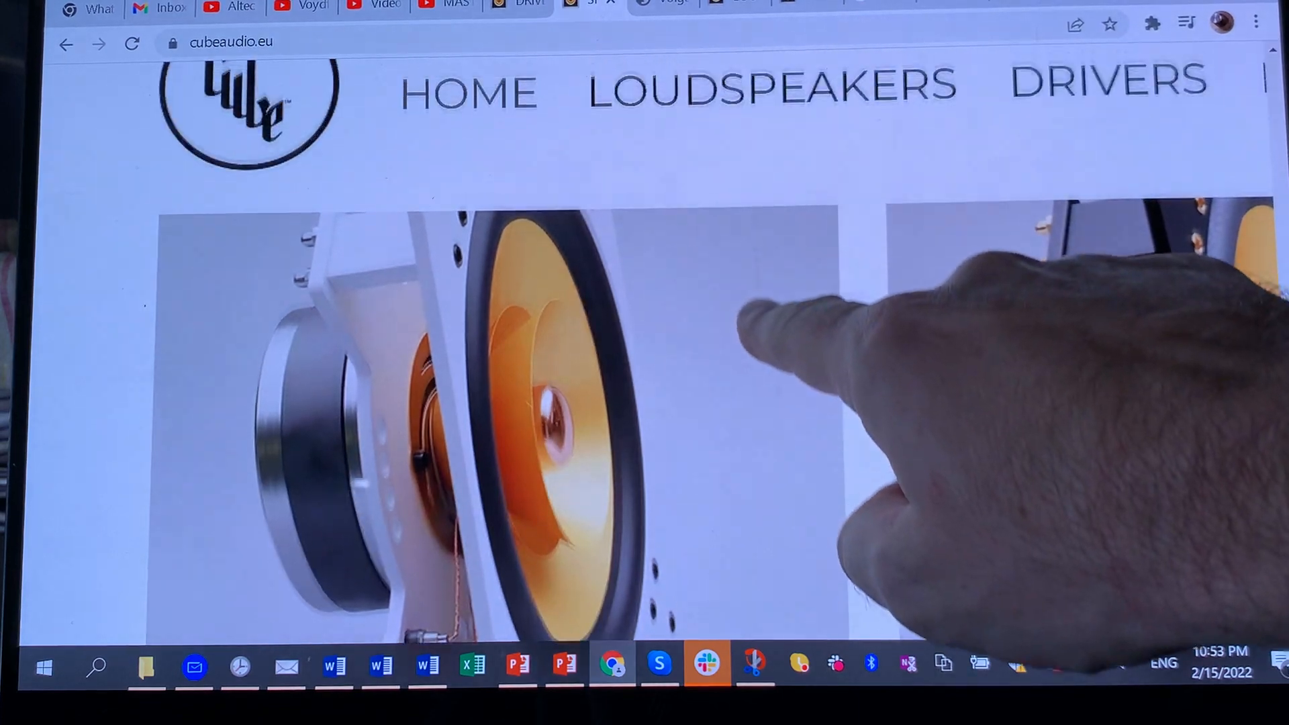
scroll(down, 3)
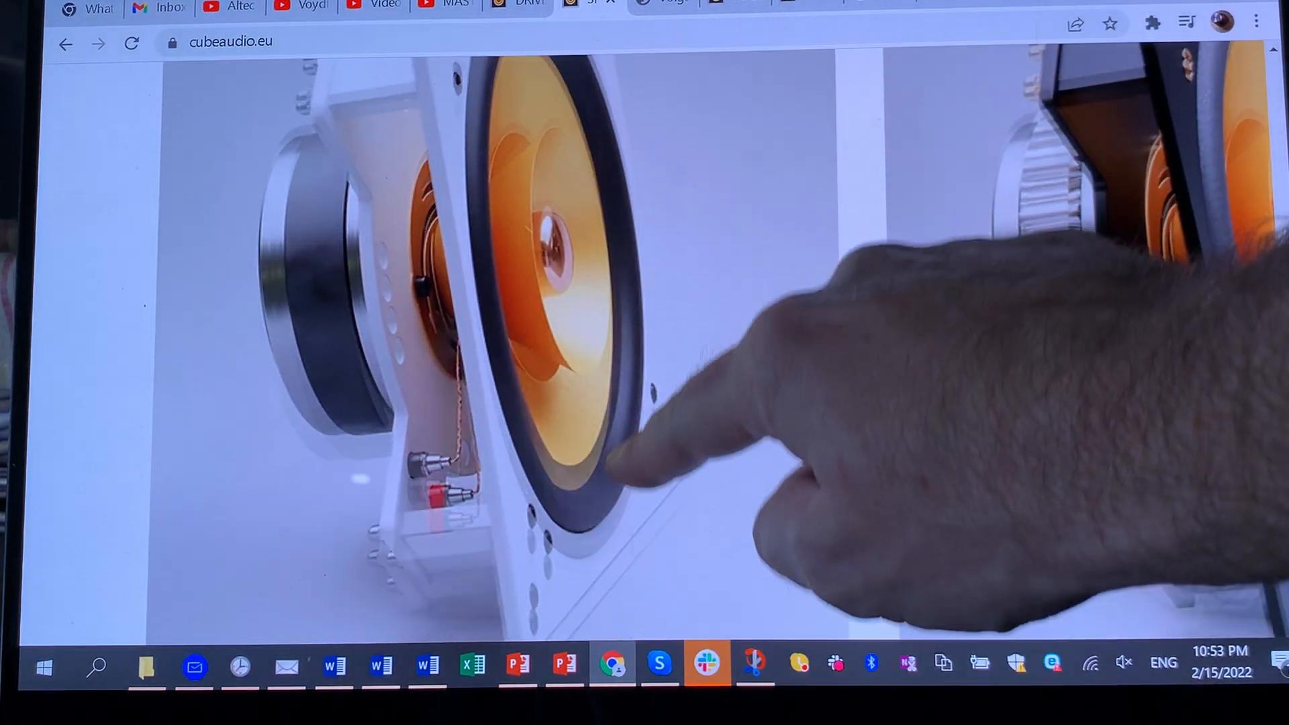
scroll(down, 3)
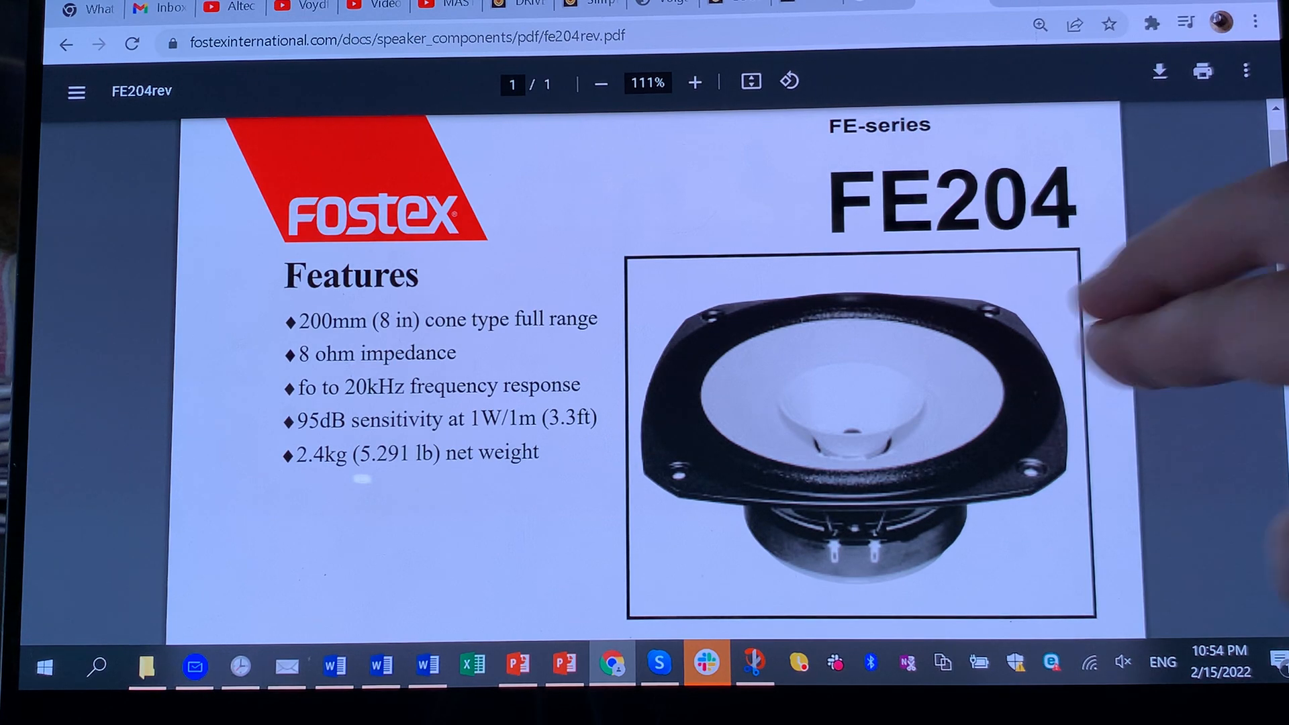
click(694, 82)
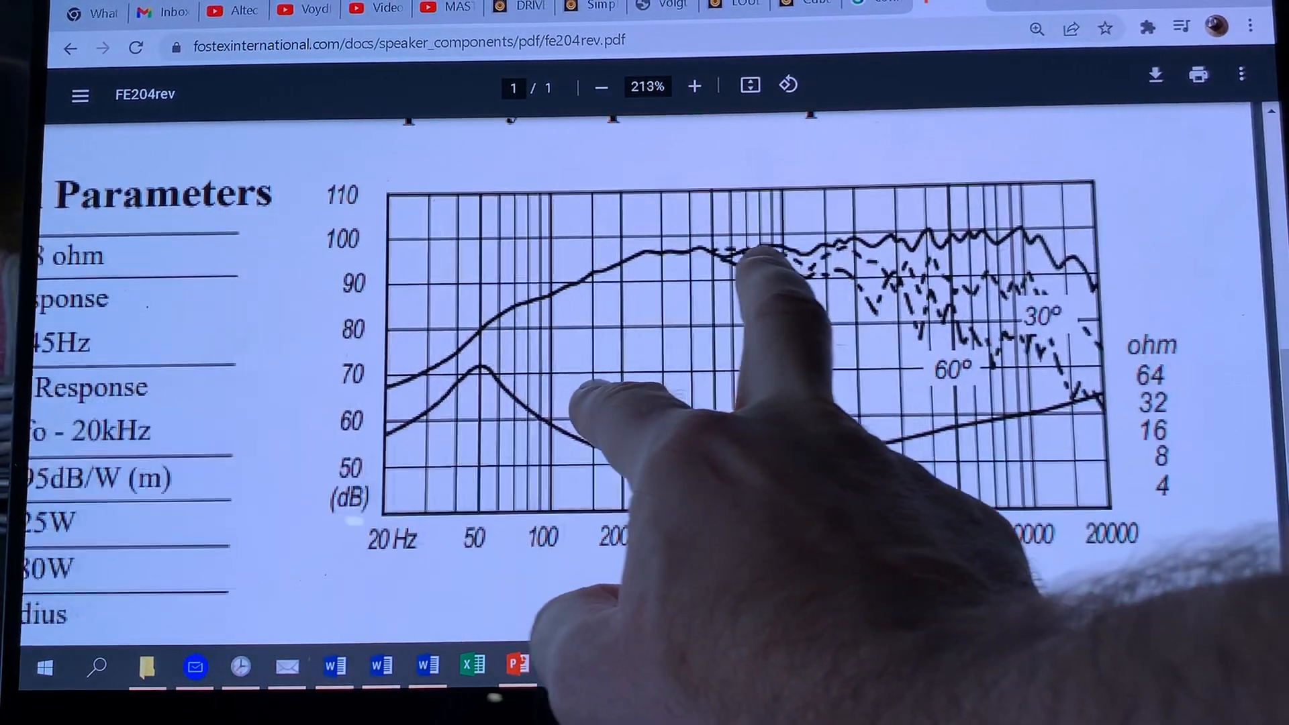
Zoom the FE204 PDF to 213% so the response chart and parameters read larger
click(601, 82)
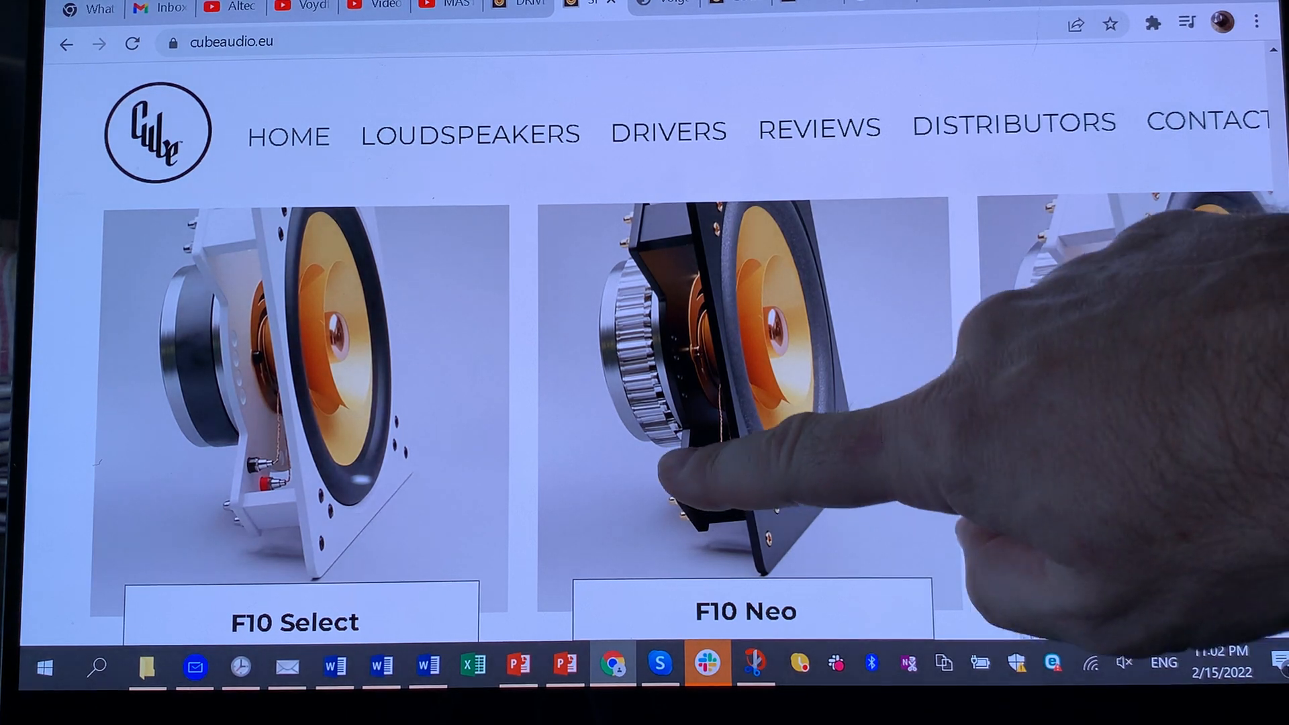
Scroll the Cube Audio drivers page to show the F10 Select, F10 Neo and F8 Neo
scroll(down, 3)
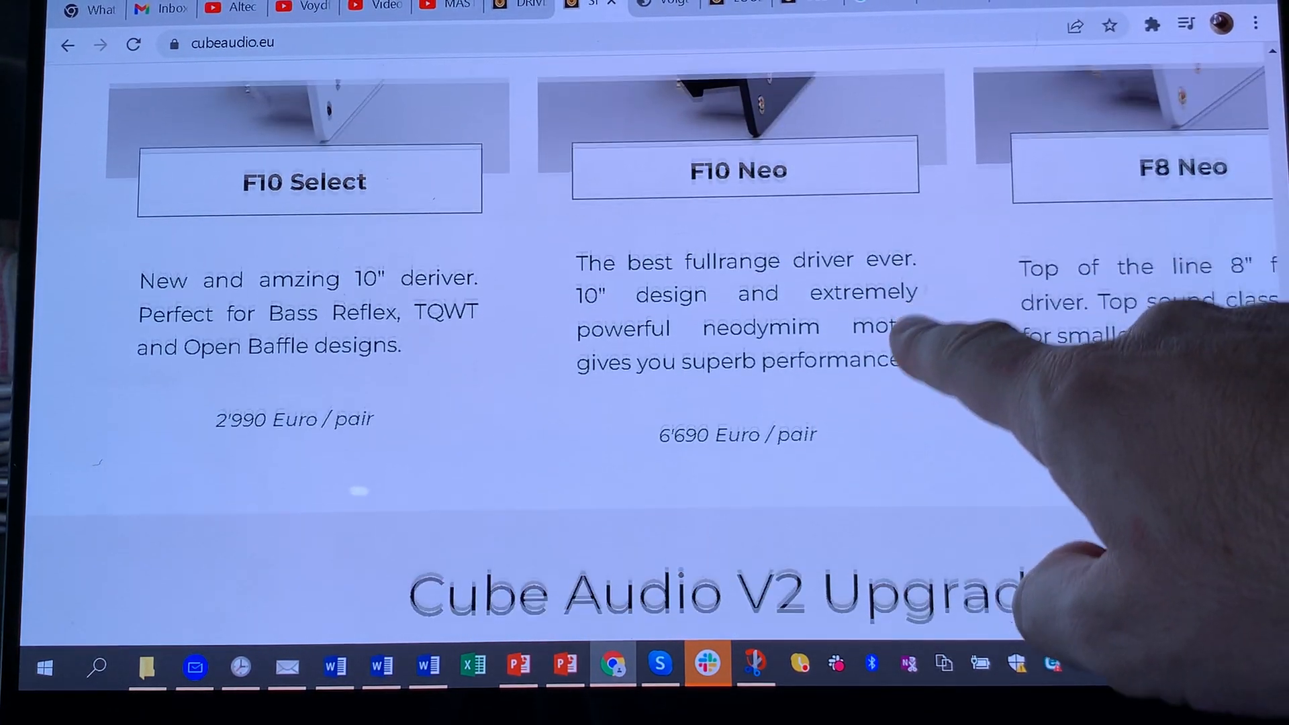
scroll(up, 3)
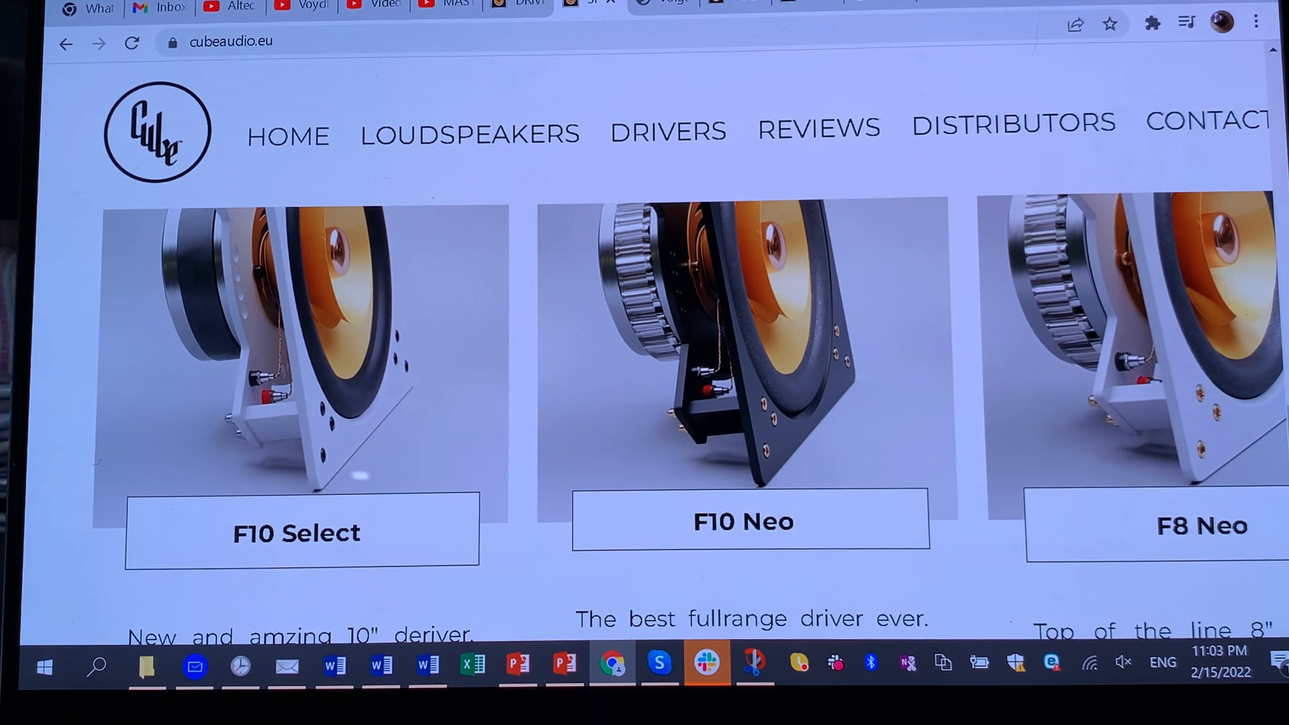
mouse_move(372, 7)
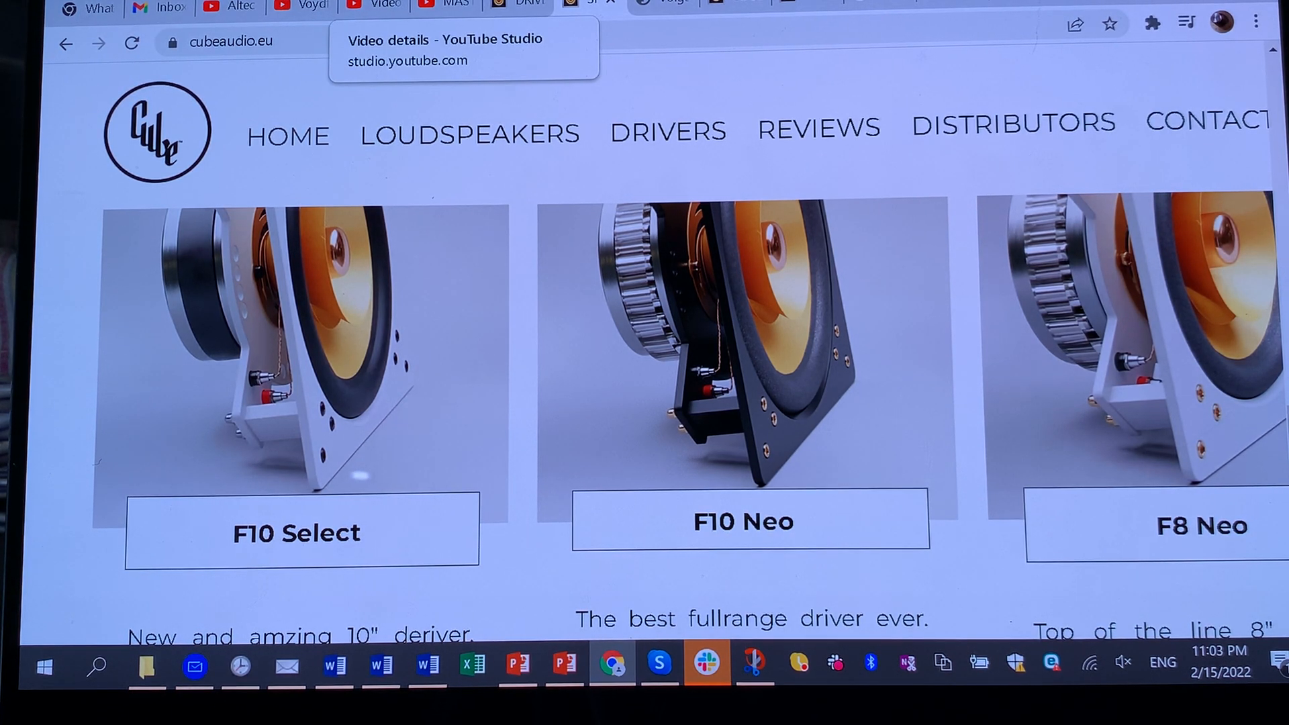
Switch to the masterclass video tab and scroll down to the Cube Audio owner's comment
click(373, 7)
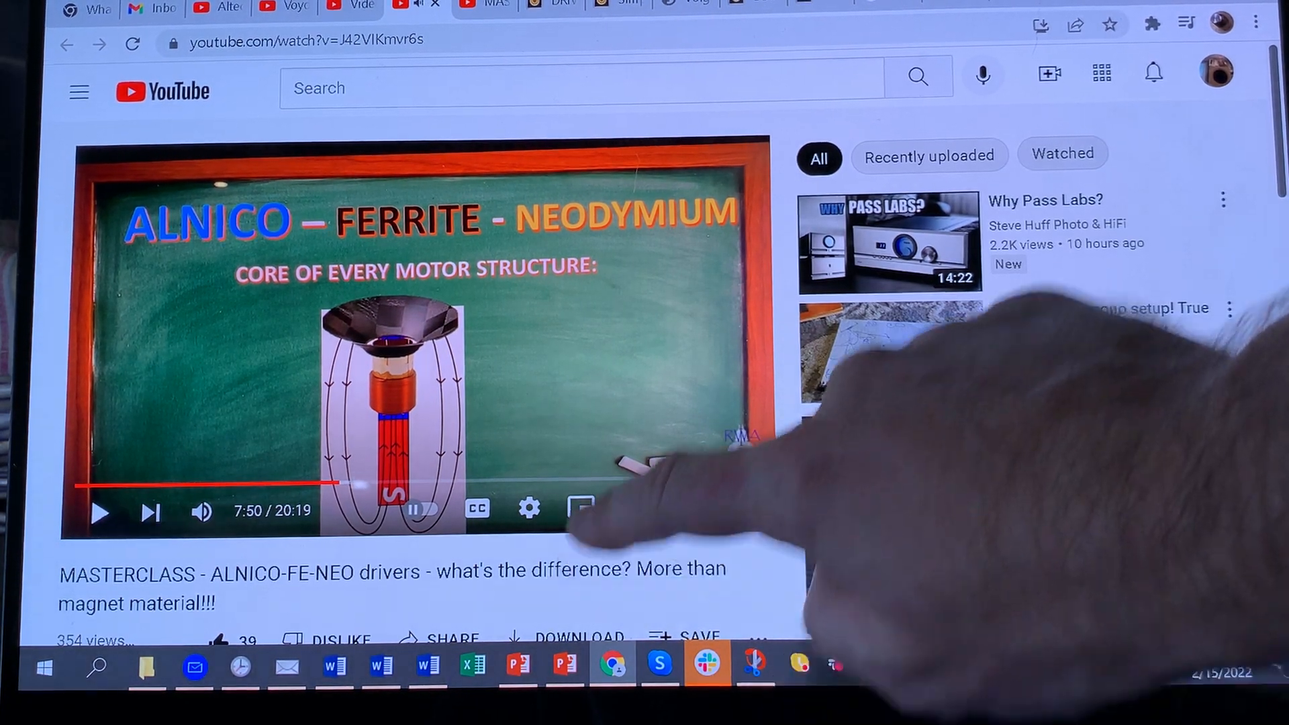
scroll(down, 3)
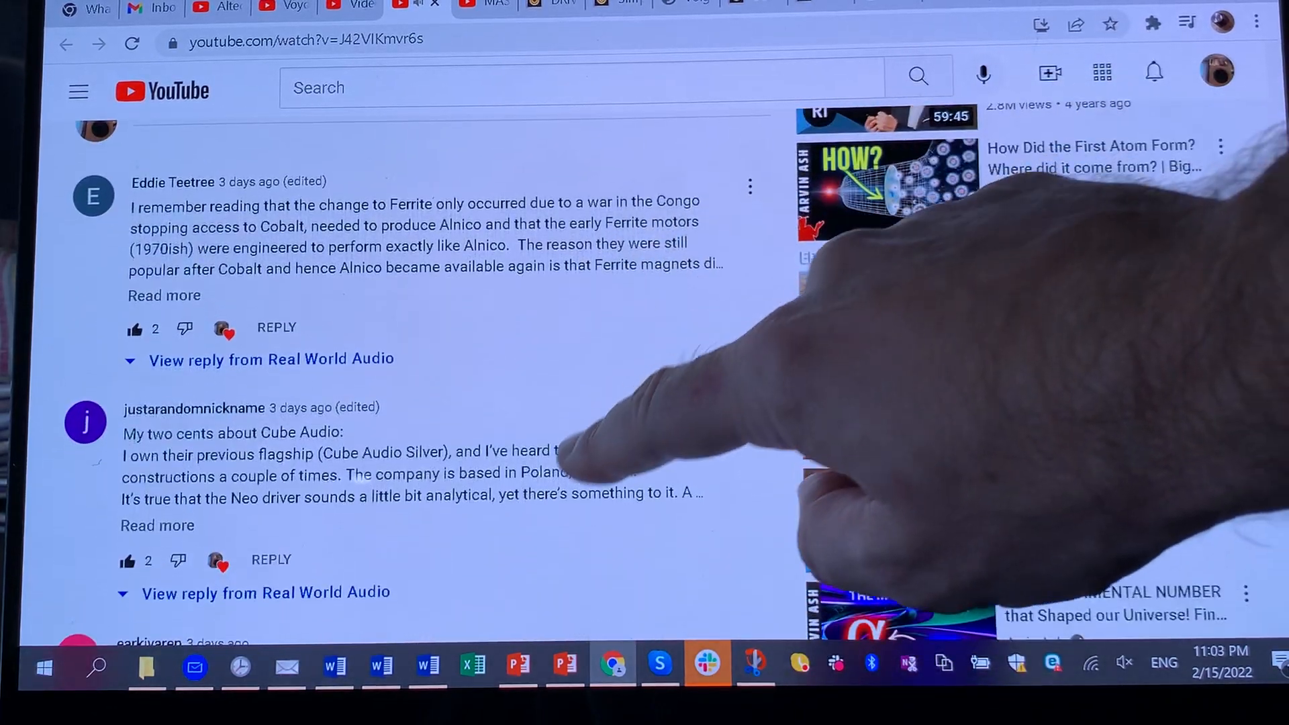
scroll(down, 3)
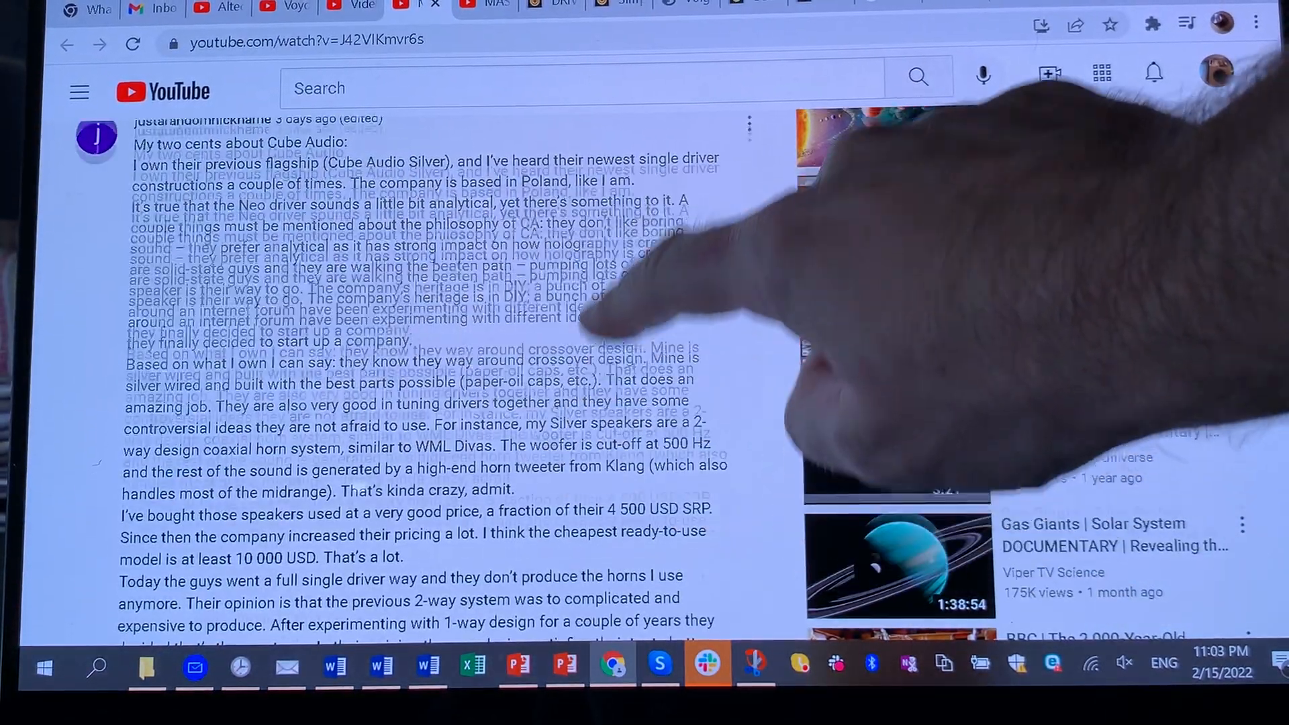
Scroll through the expanded Cube Audio comment to its Sonido and Alnico midrange postscript
scroll(down, 3)
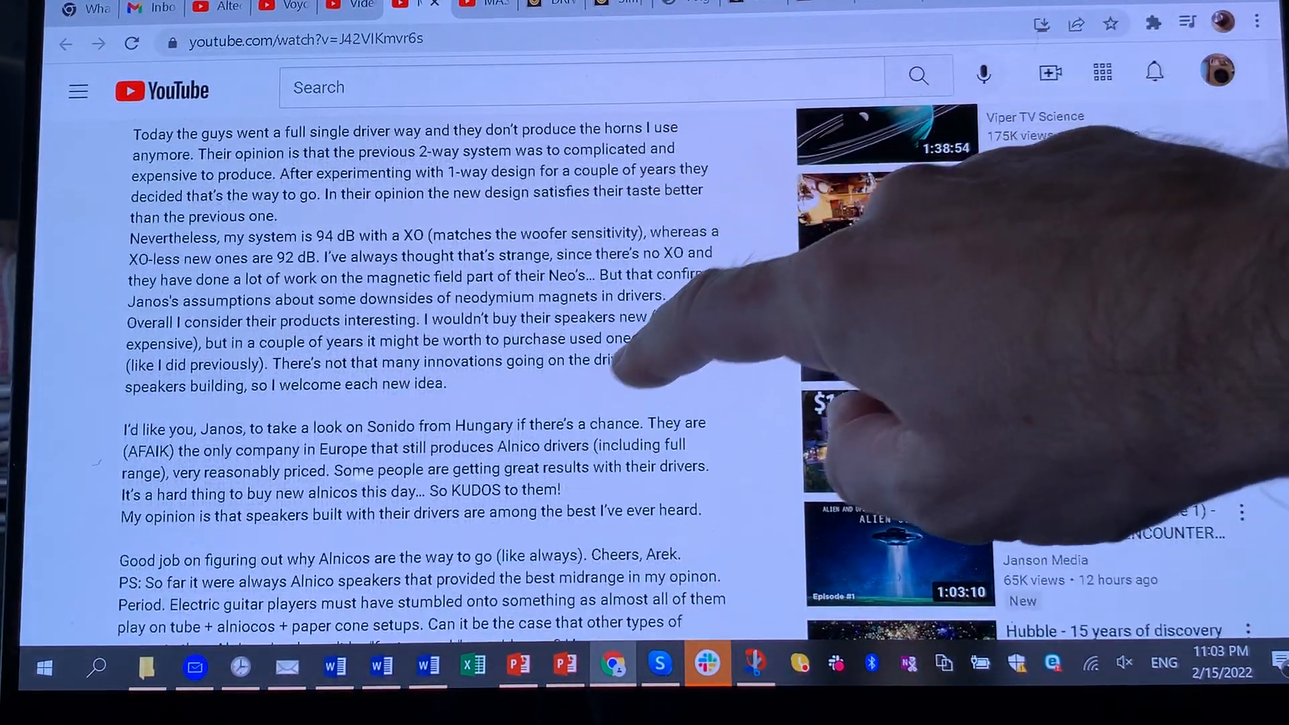
scroll(down, 3)
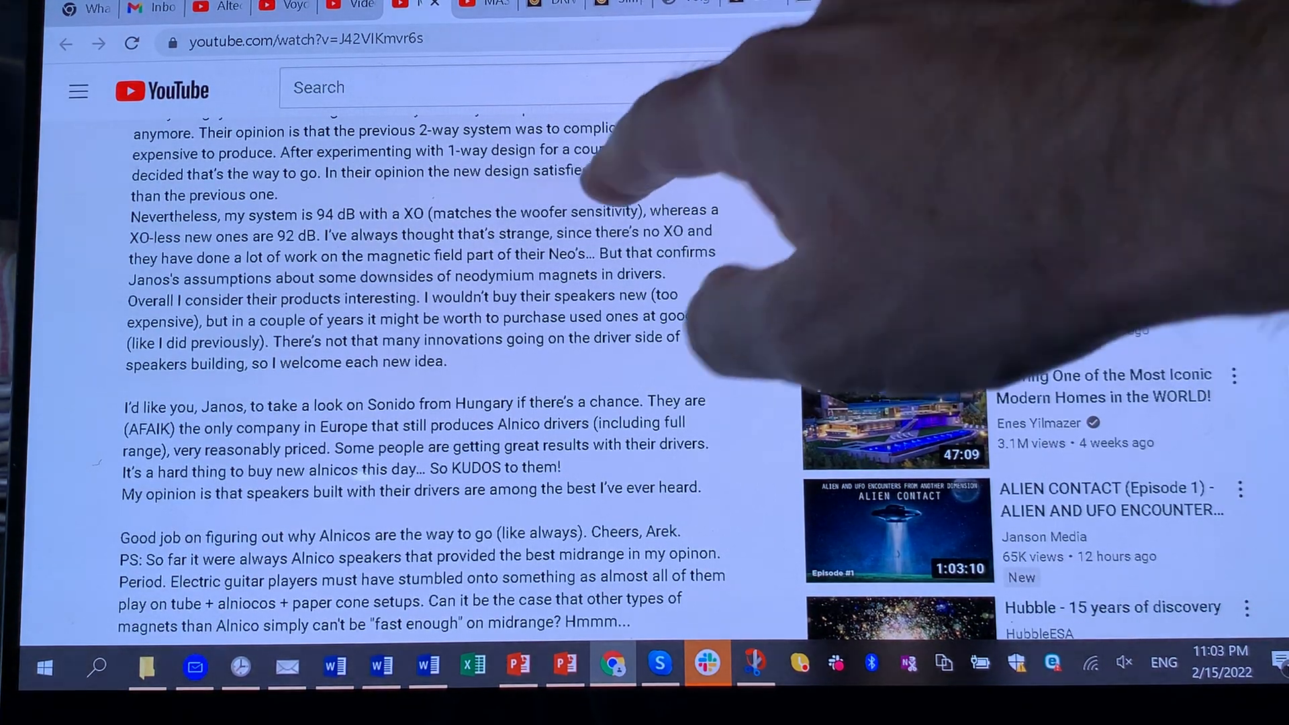
scroll(up, 3)
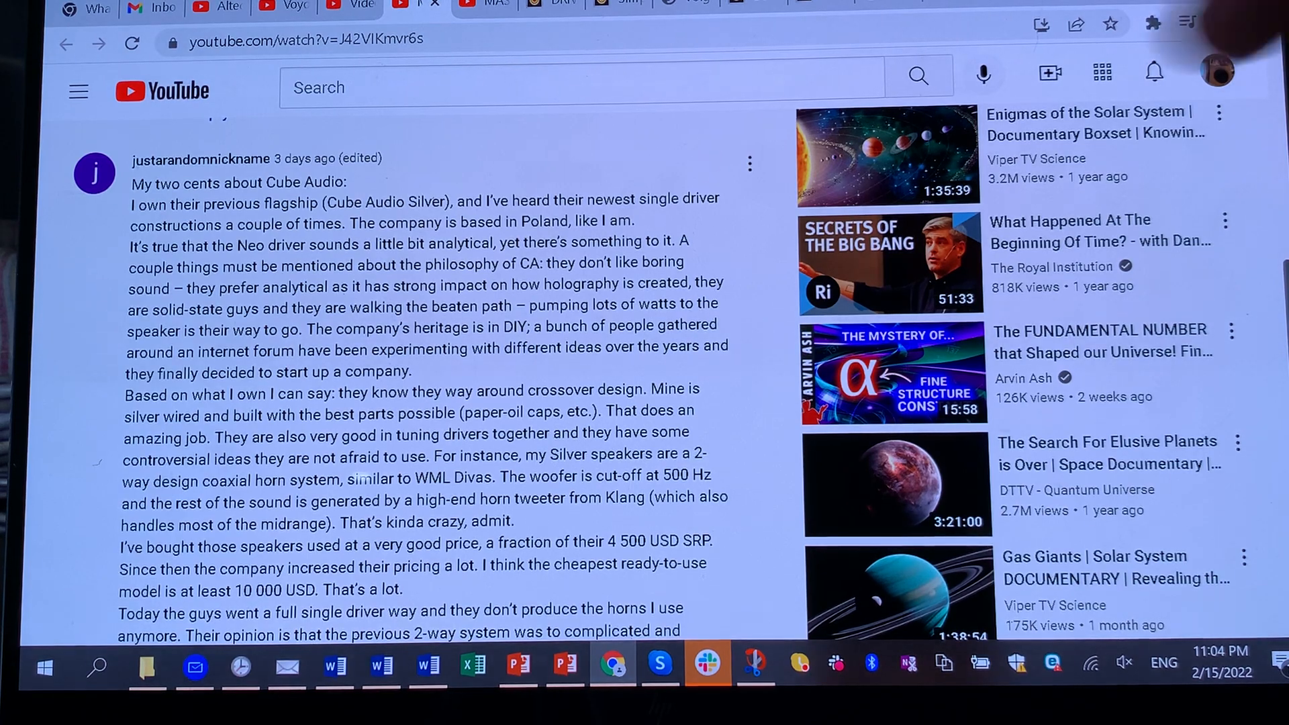
scroll(down, 3)
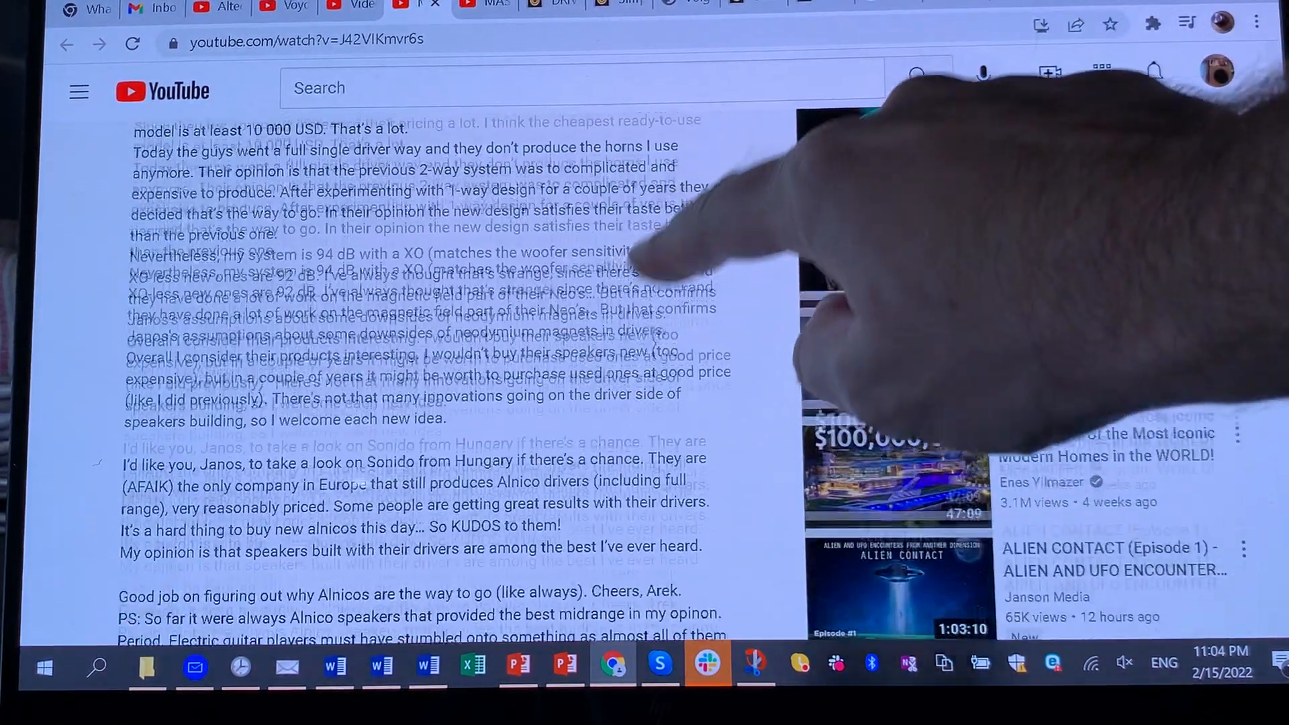
scroll(down, 3)
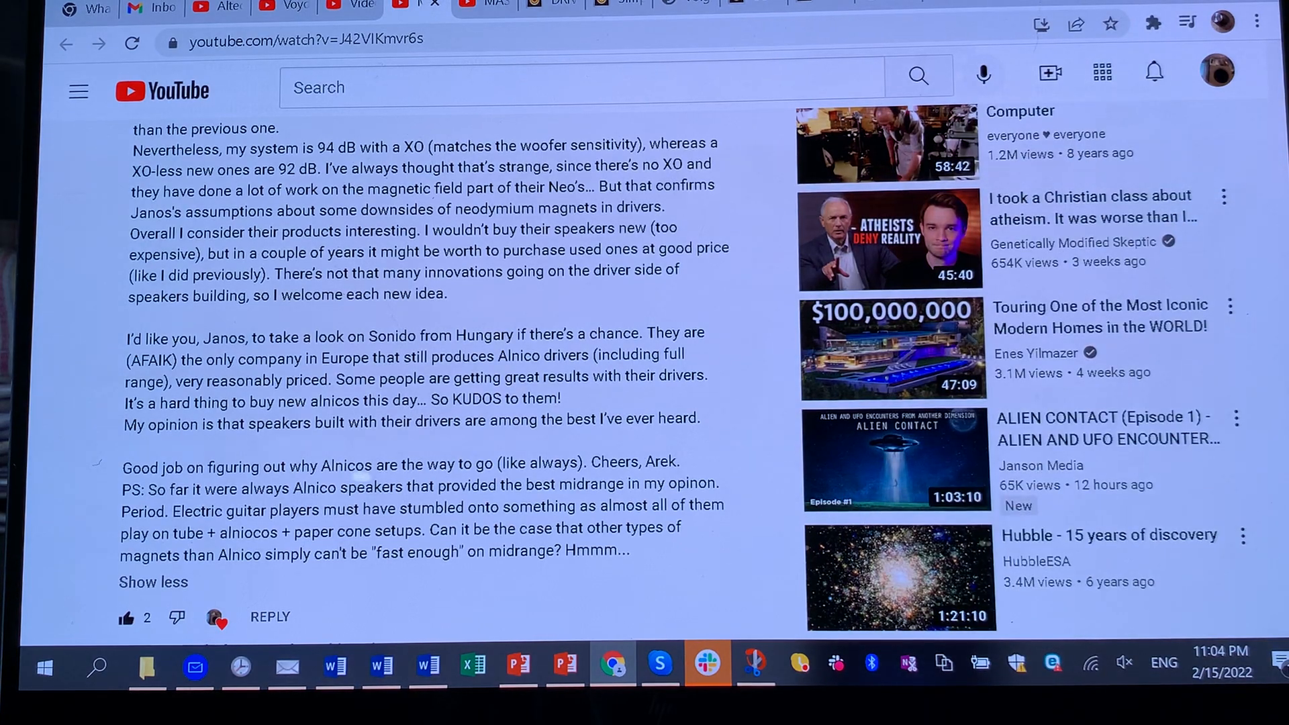